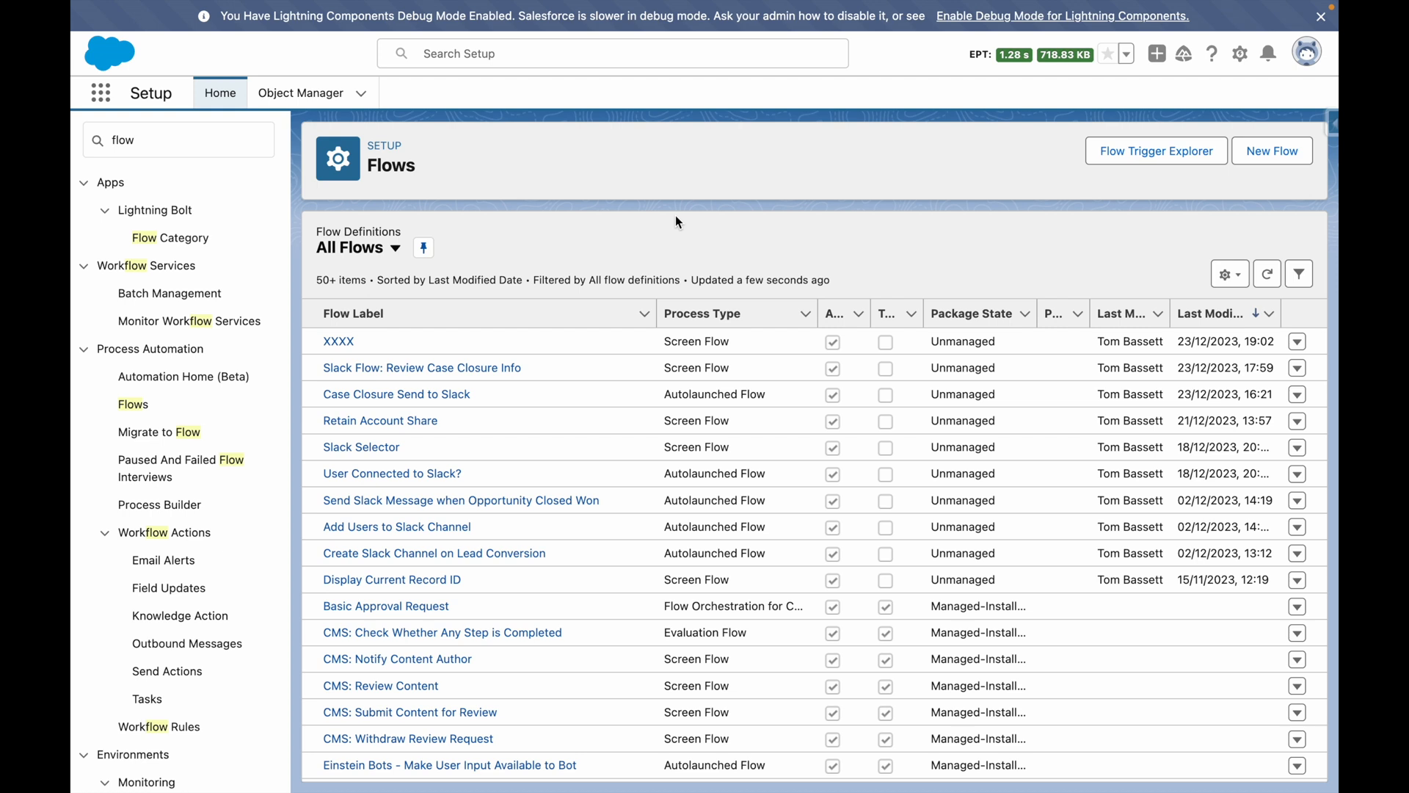
Inspect the Review Case Closure Info flow's case details screen component and close the editor unchanged.
left_click(422, 367)
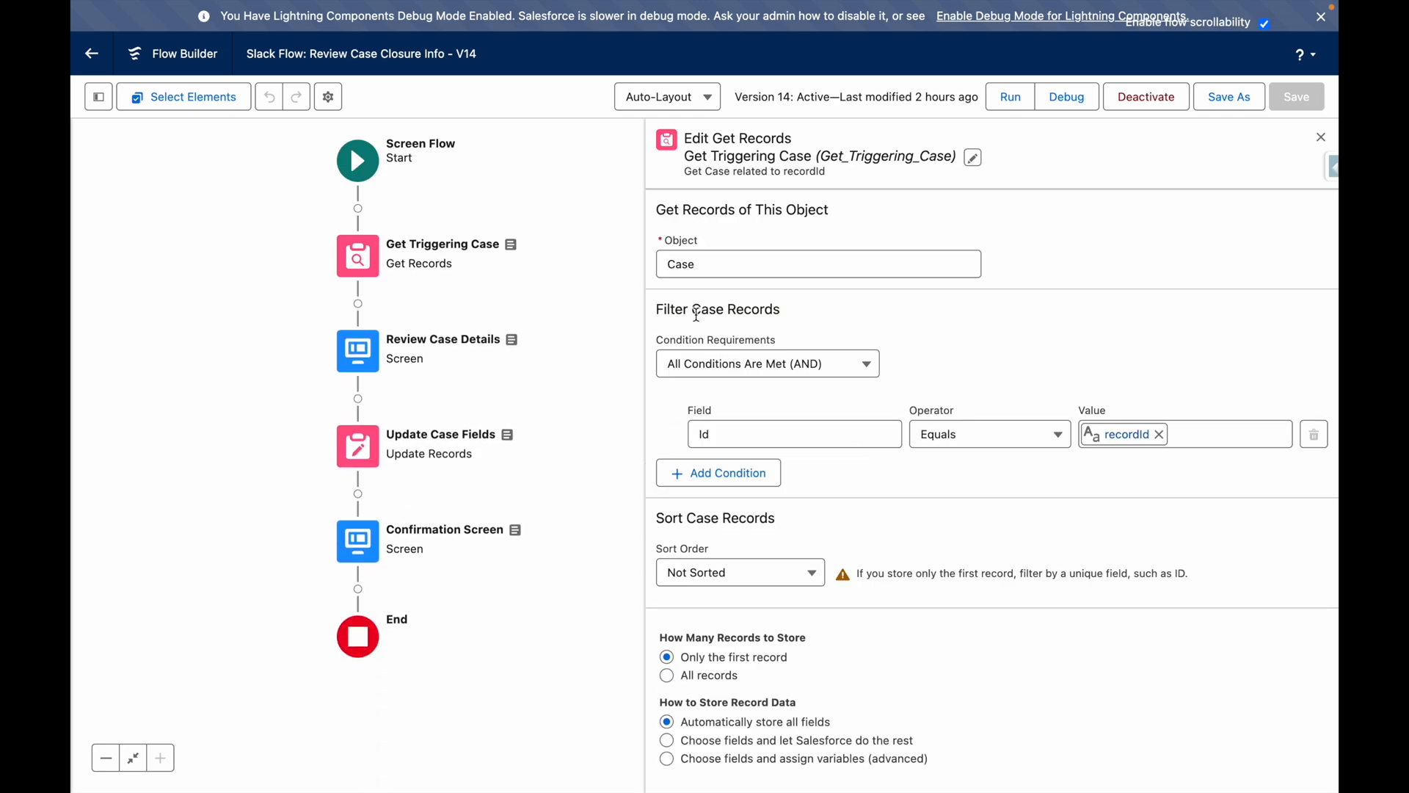
mouse_move(843, 539)
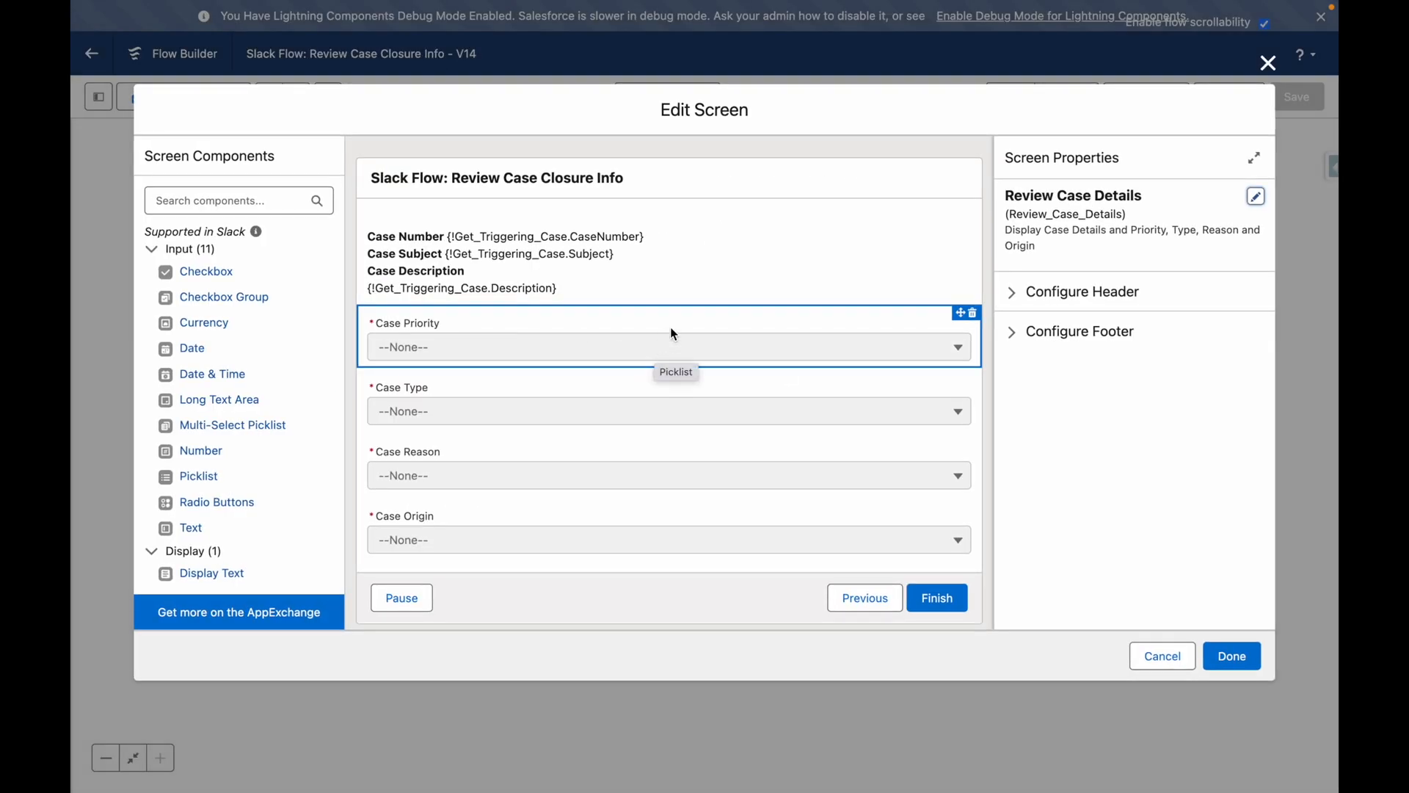
left_click(665, 262)
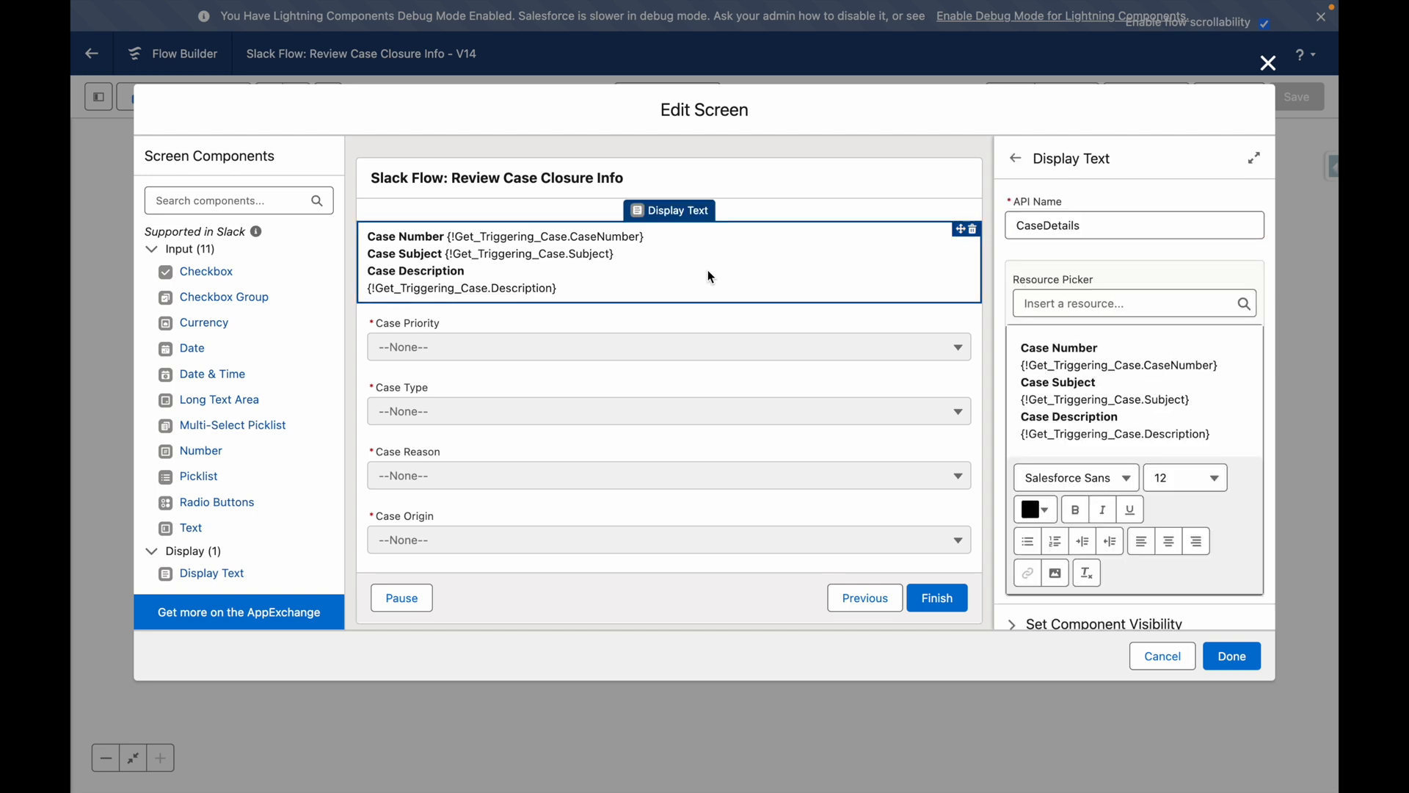
left_click(668, 346)
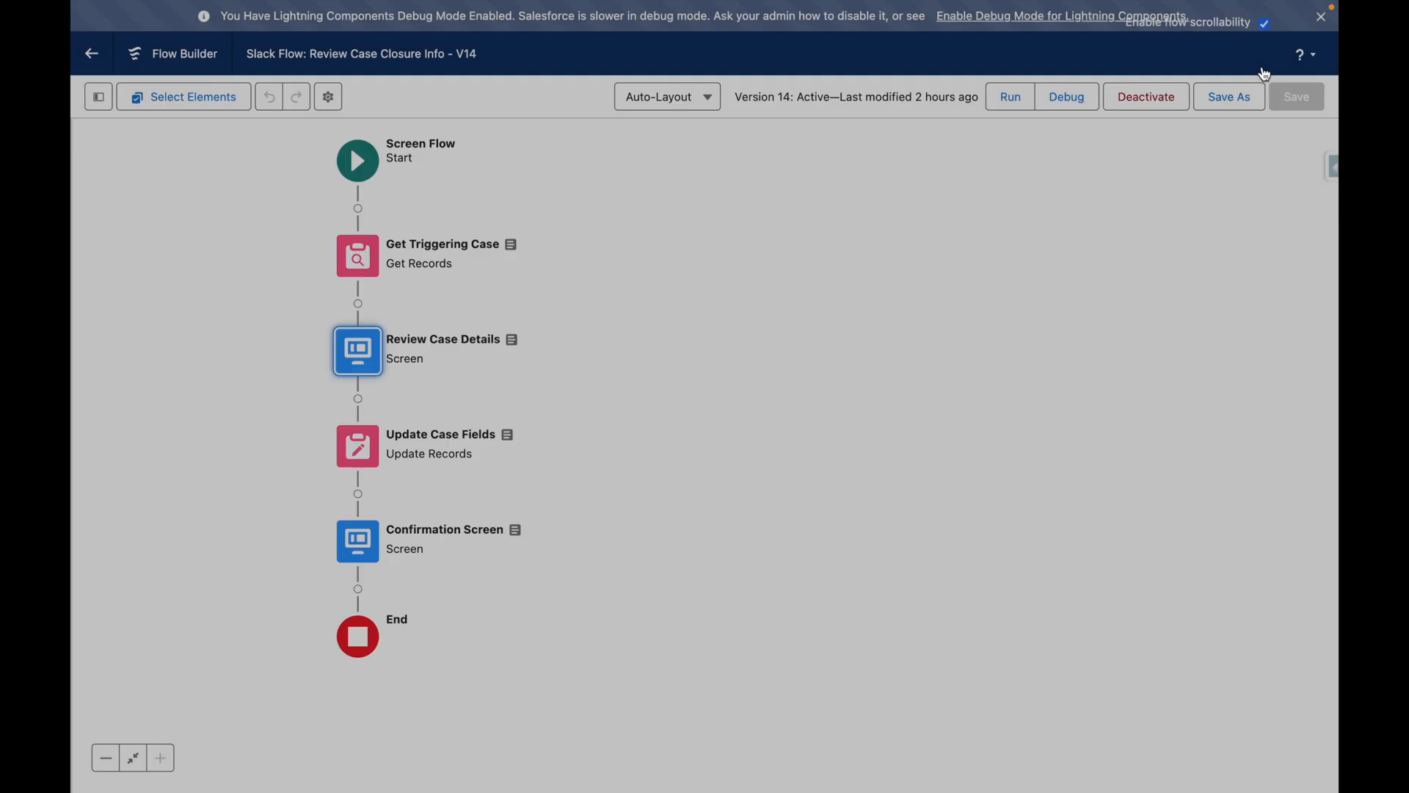
Inspect the Update Case Fields field values and the flow's version properties, then head back.
double_click(358, 446)
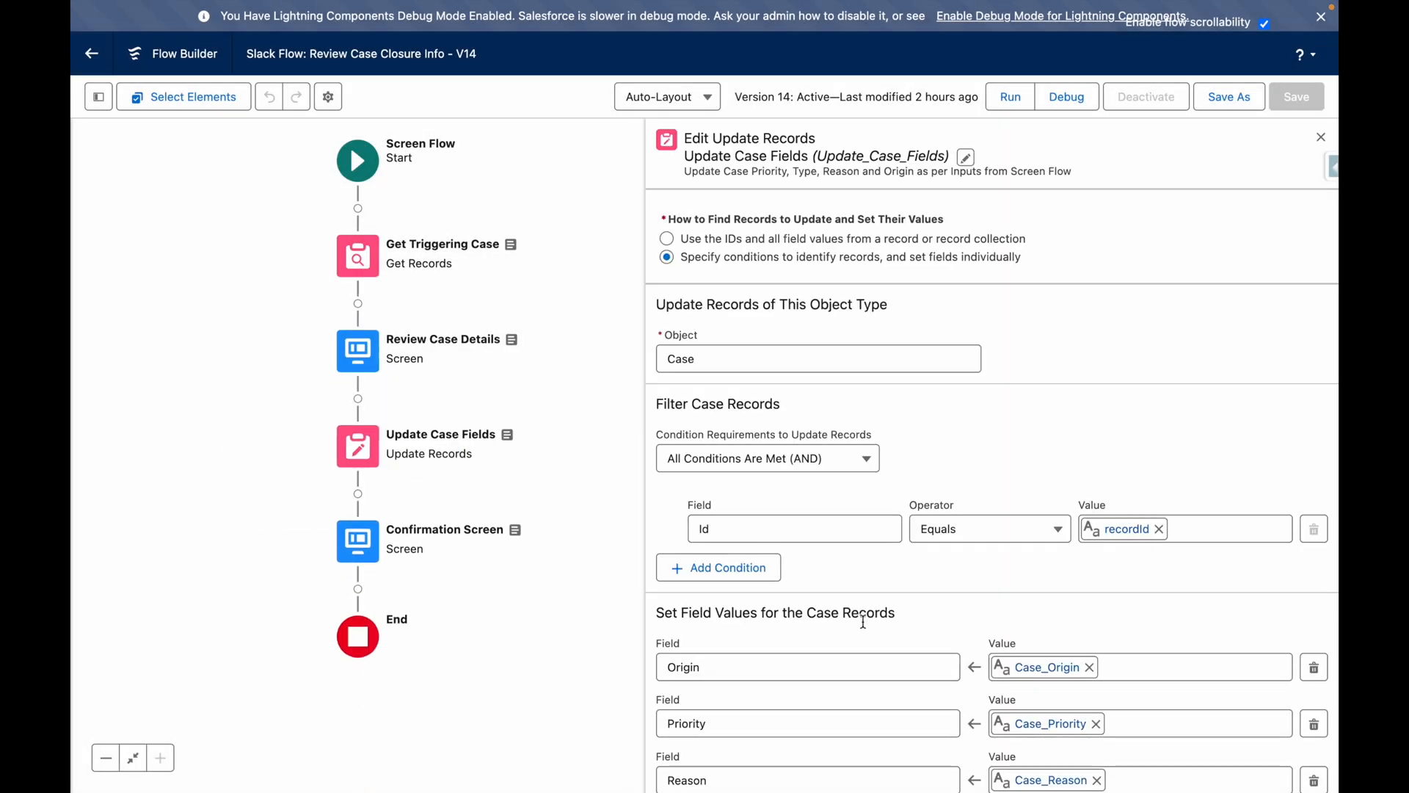
scroll("down", 3)
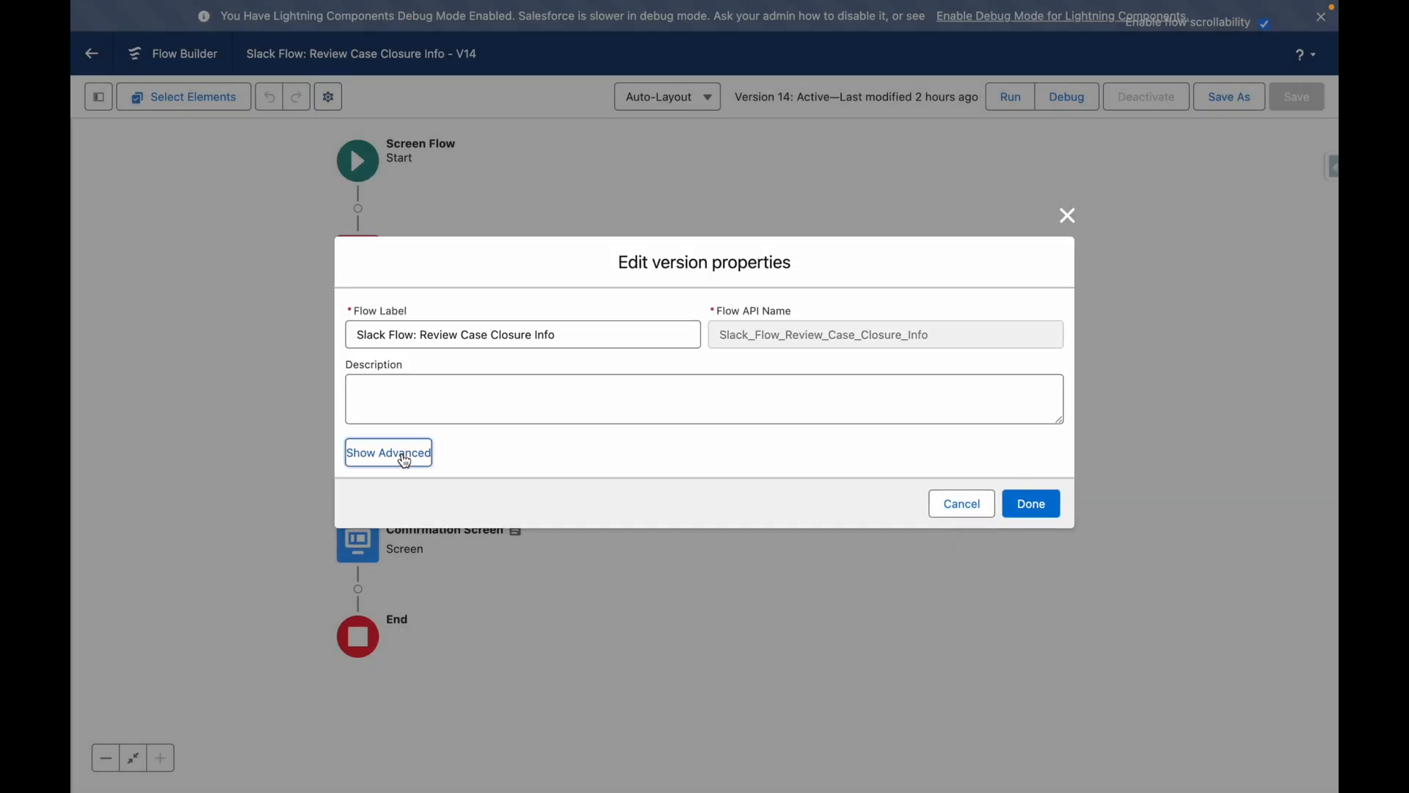
left_click(388, 452)
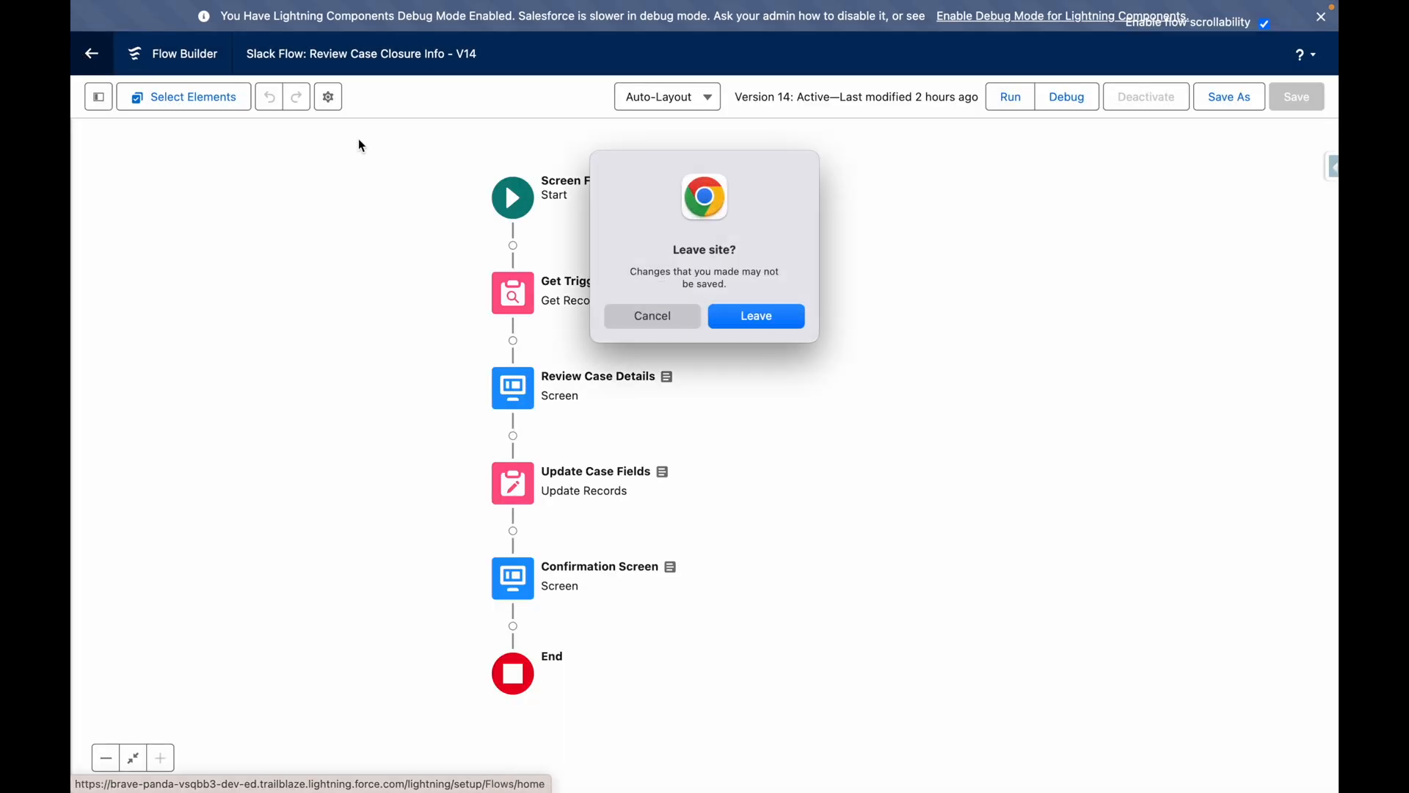
Leave without saving and inspect the Case Closure Send to Slack flow's Case-closed trigger.
left_click(755, 316)
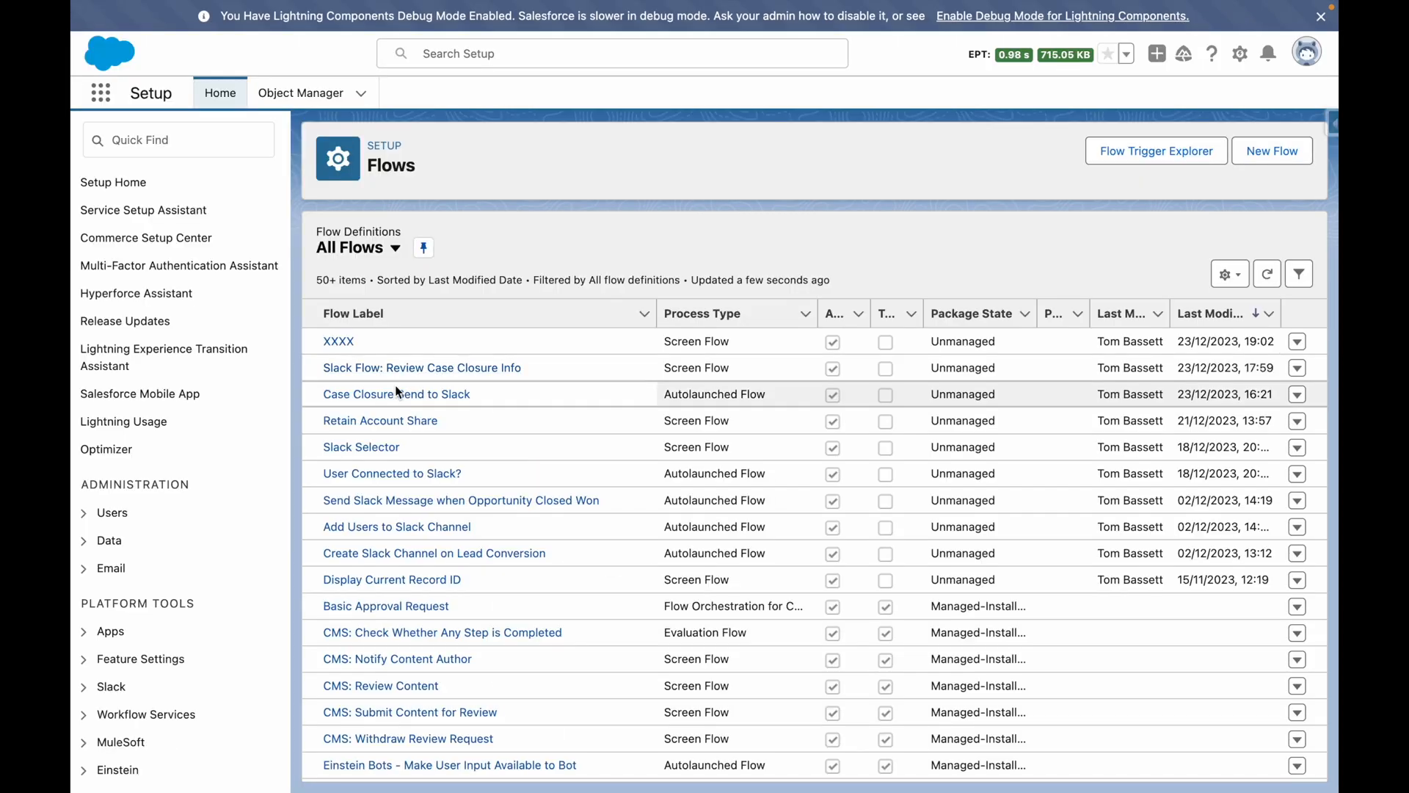
left_click(395, 393)
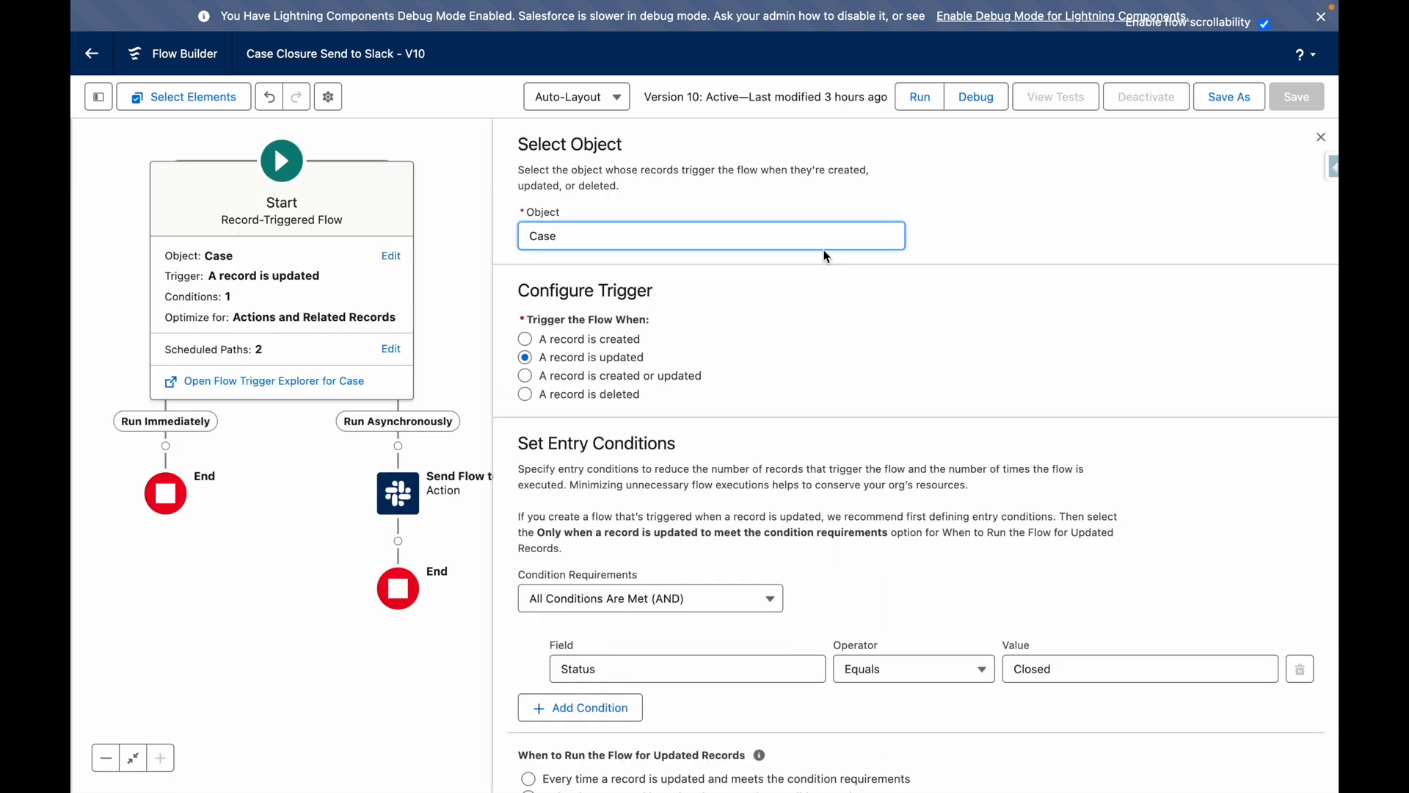
mouse_move(890, 623)
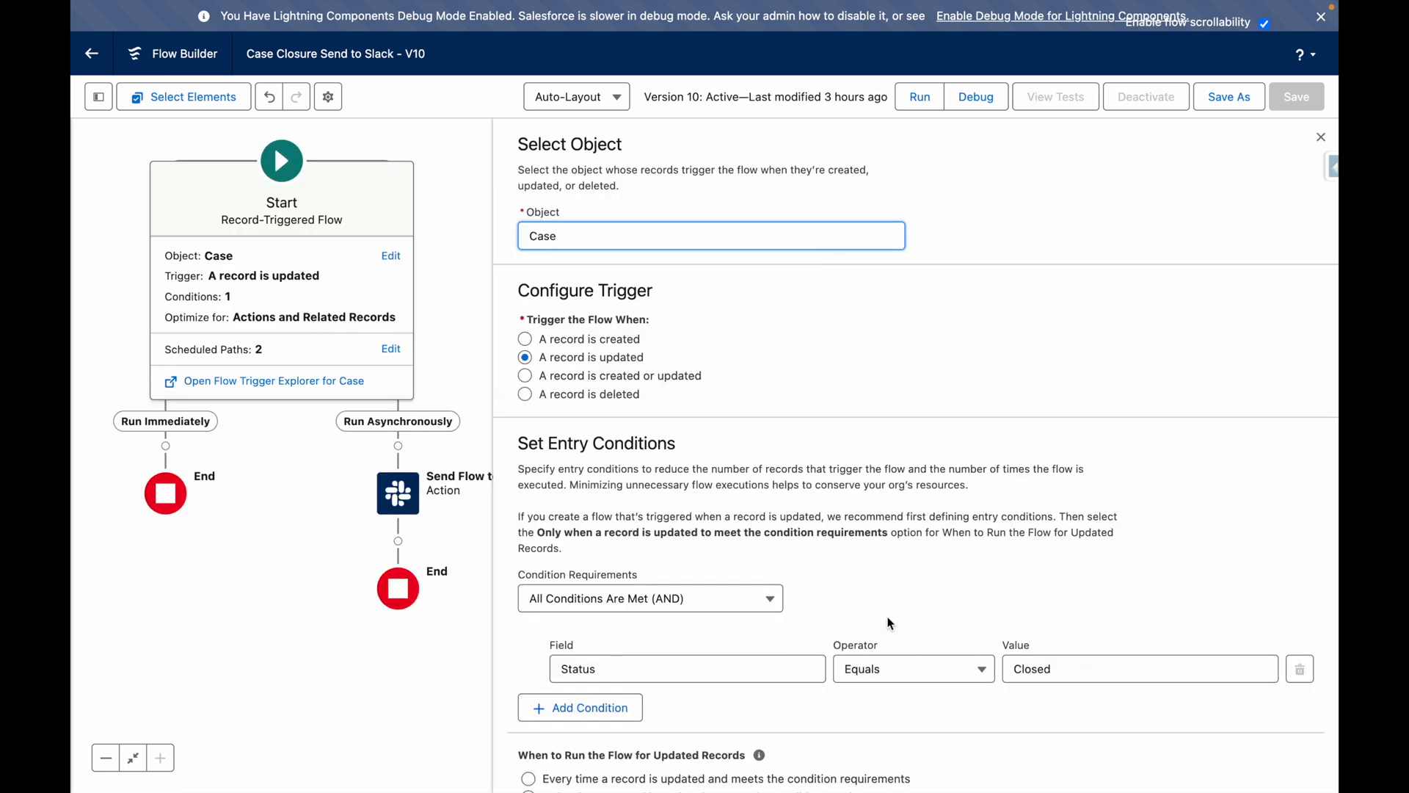
scroll("down", 3)
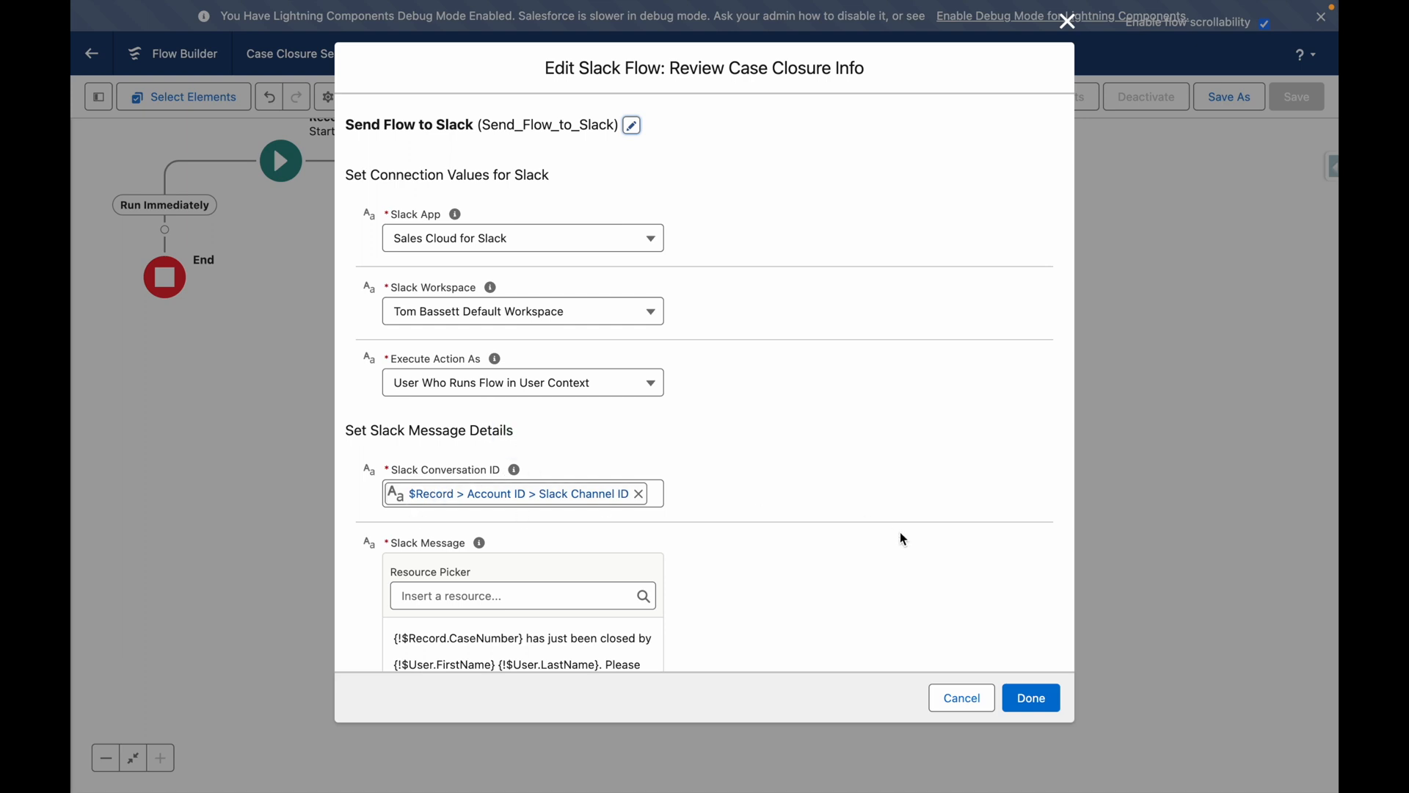
mouse_move(768, 534)
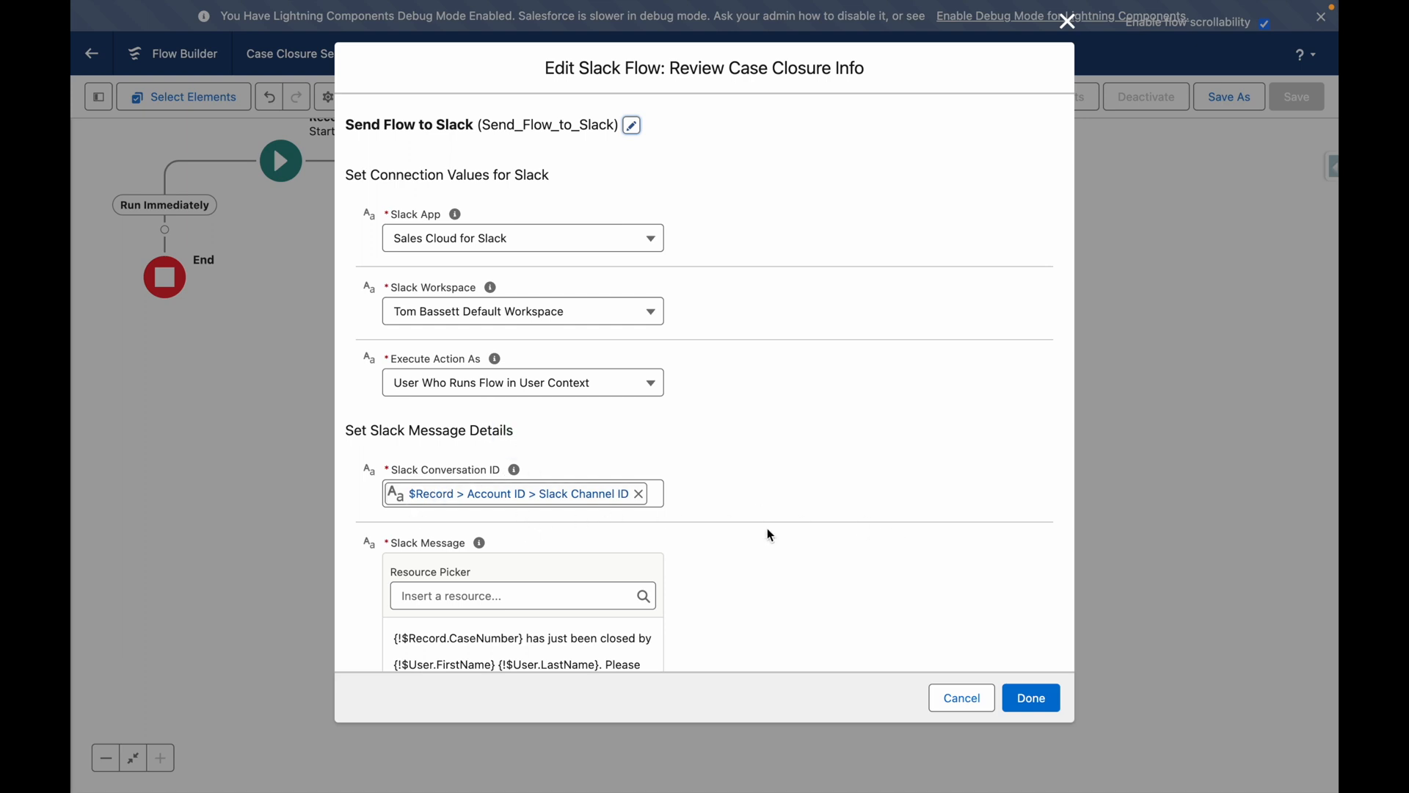
Review the Send Flow to Slack action settings and mark billing case 00001027 as Closed.
scroll("down", 3)
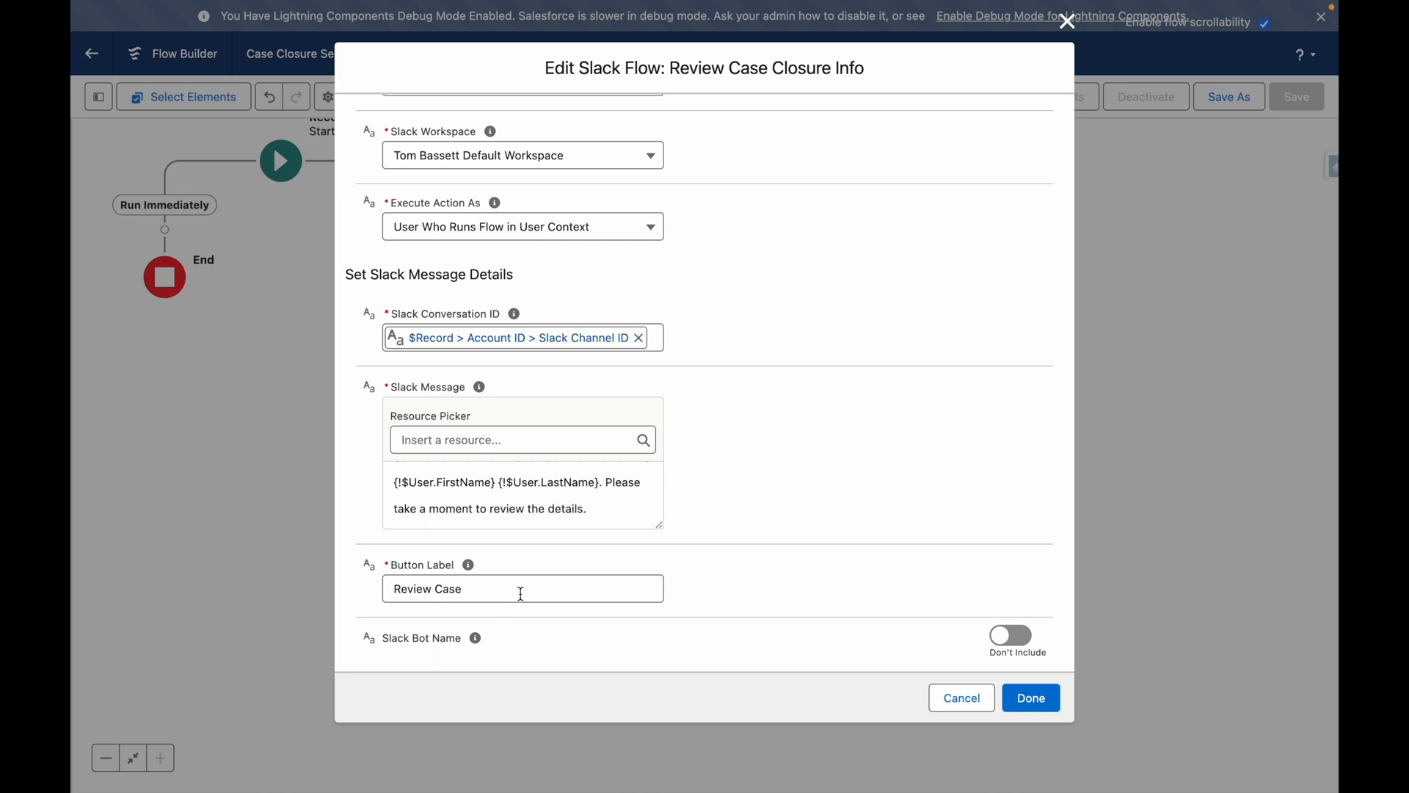
scroll("down", 3)
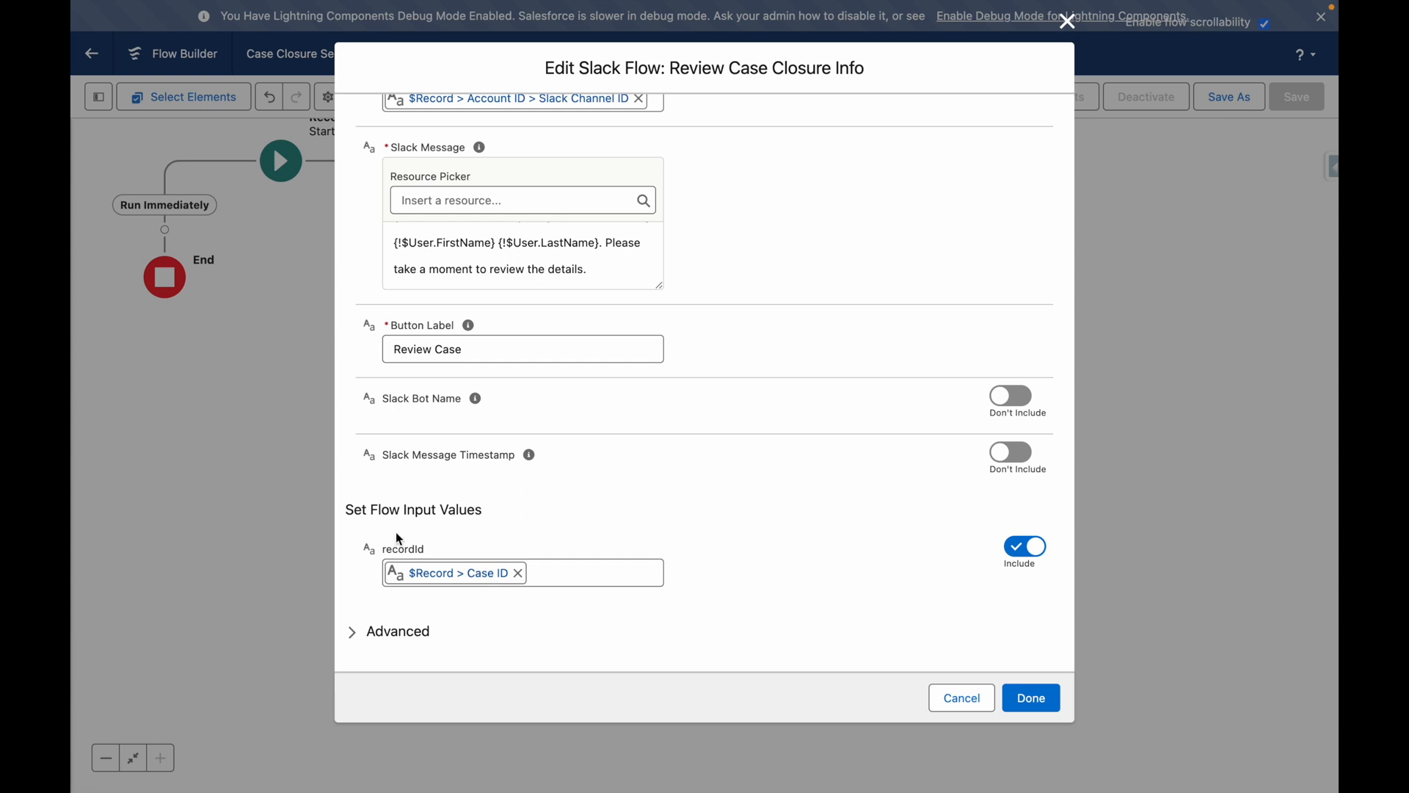
mouse_move(506, 517)
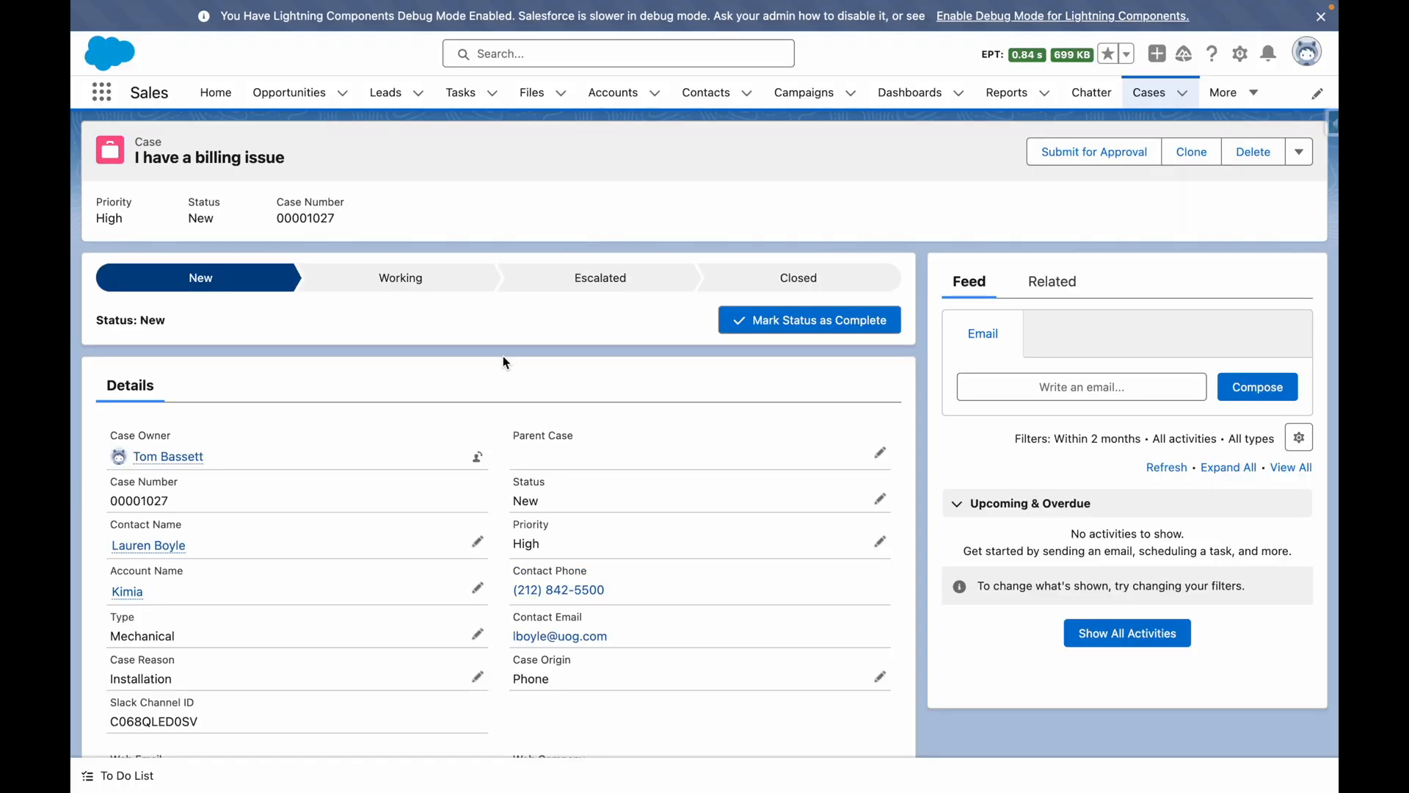
mouse_move(618, 312)
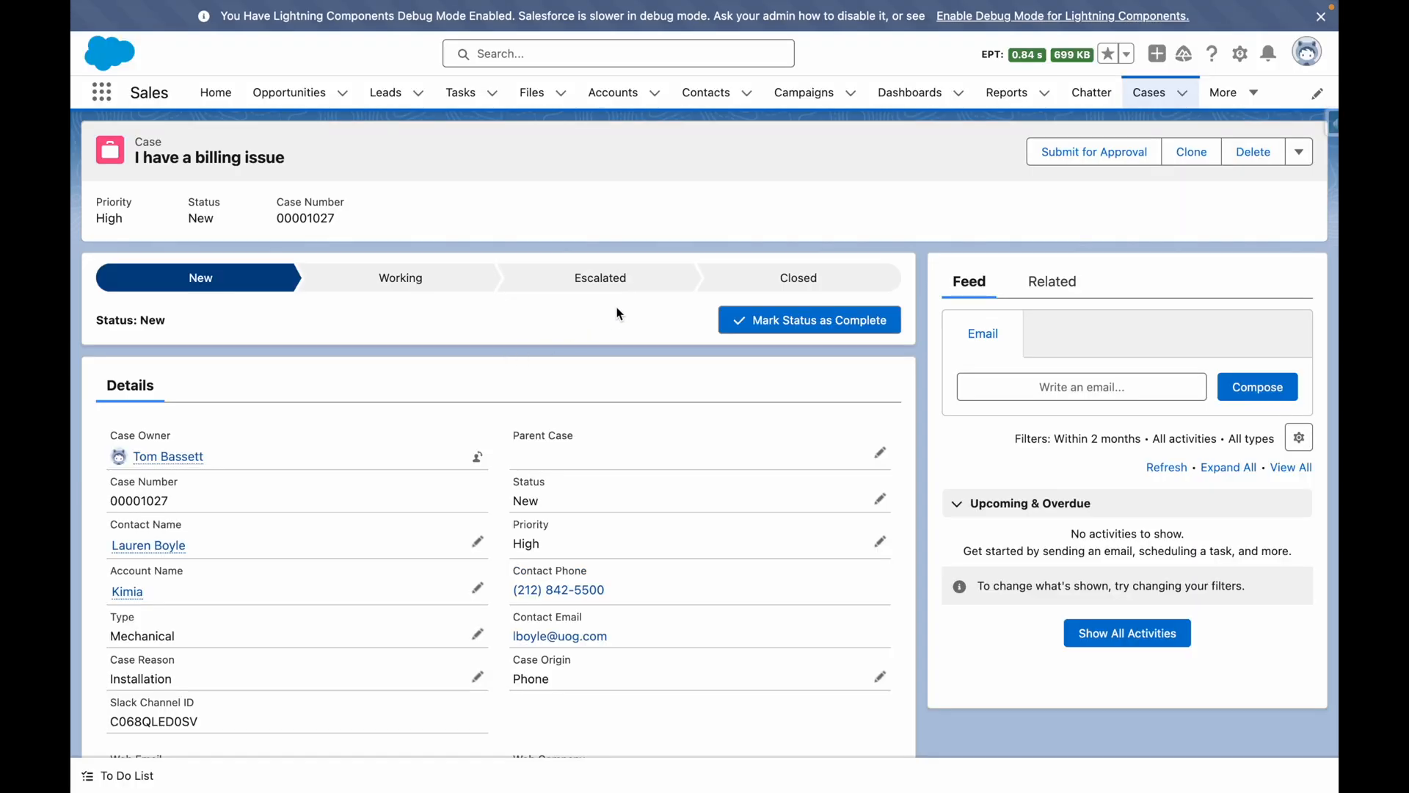
left_click(795, 278)
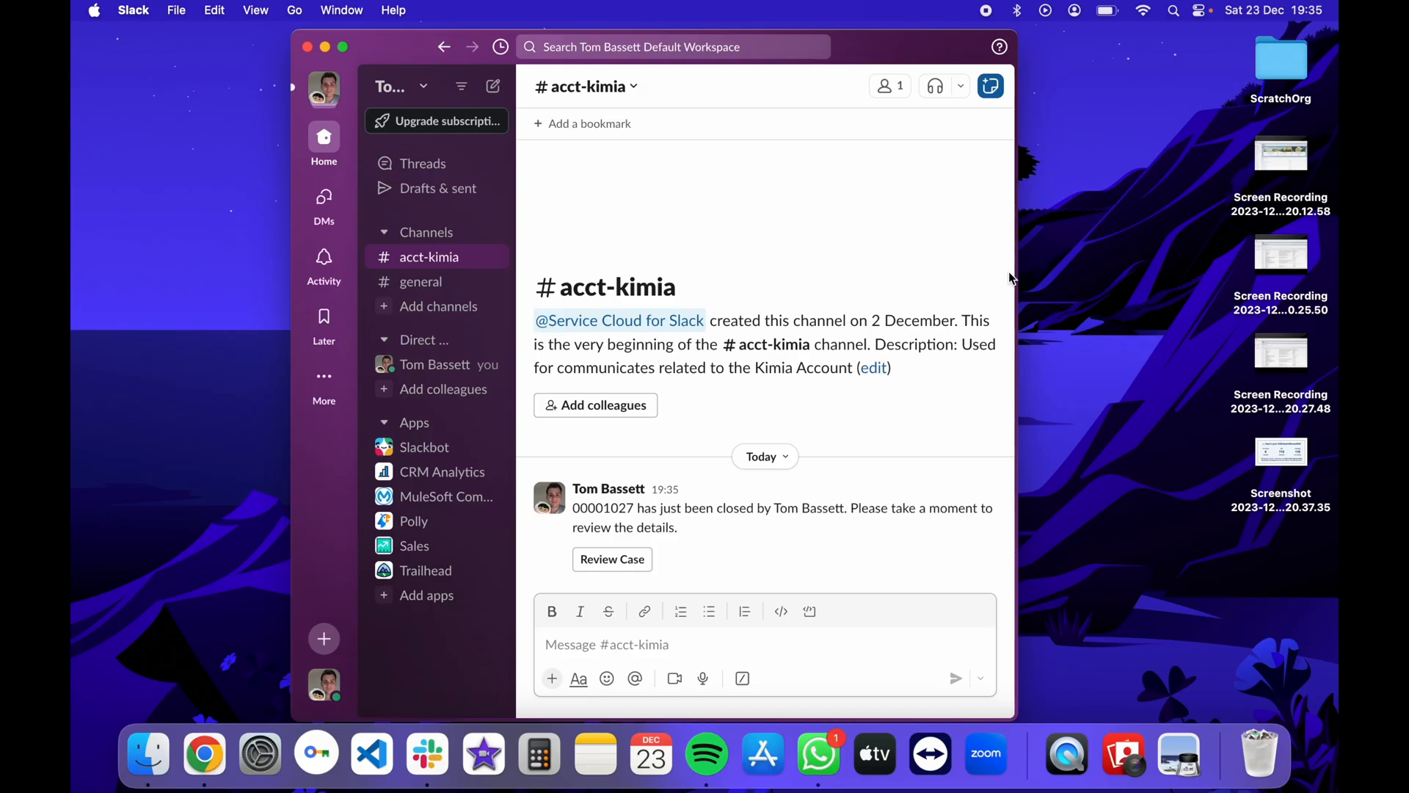
mouse_move(606, 568)
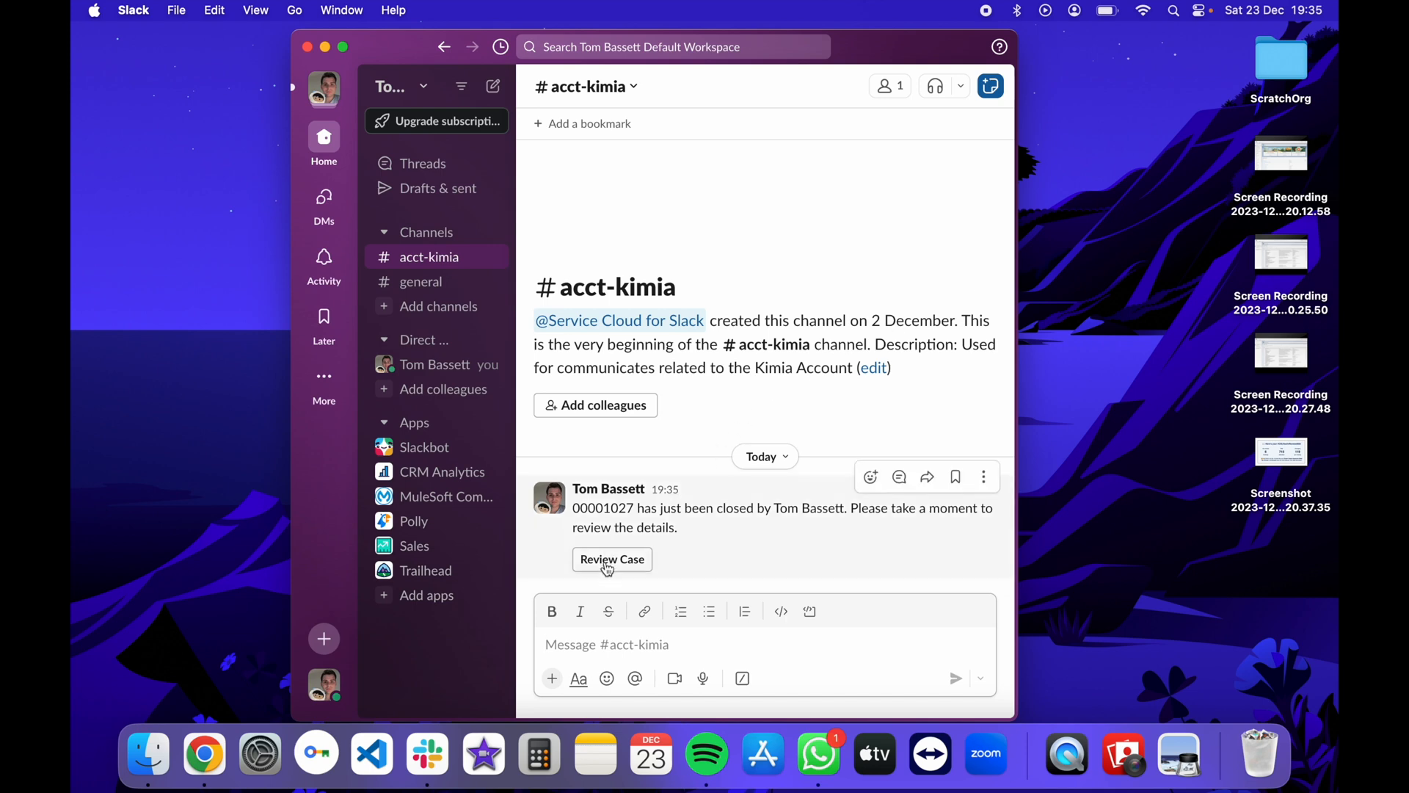
From the Slack Review Case form, set Priority Low, Type Other, Reason Other, Origin Web and submit.
left_click(610, 559)
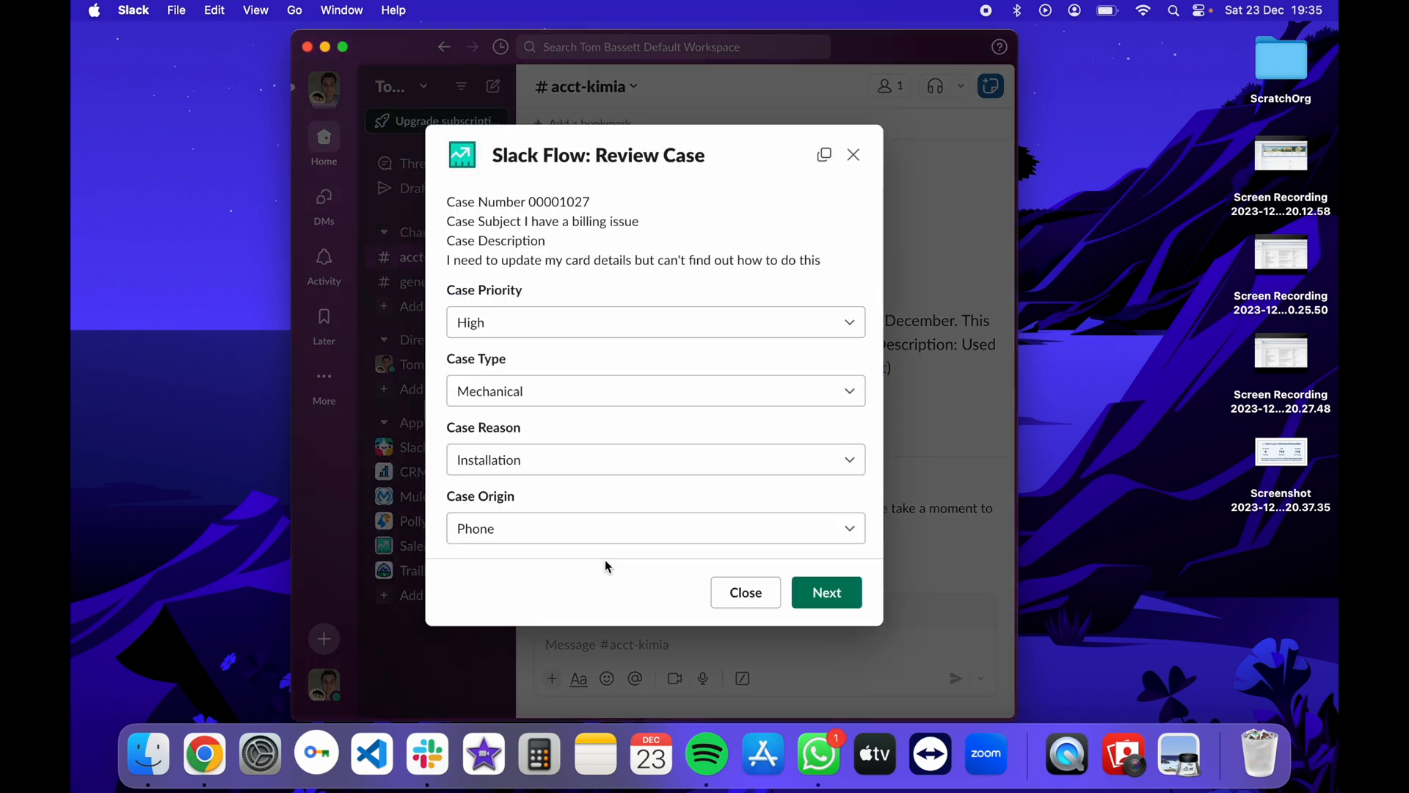
left_click(654, 321)
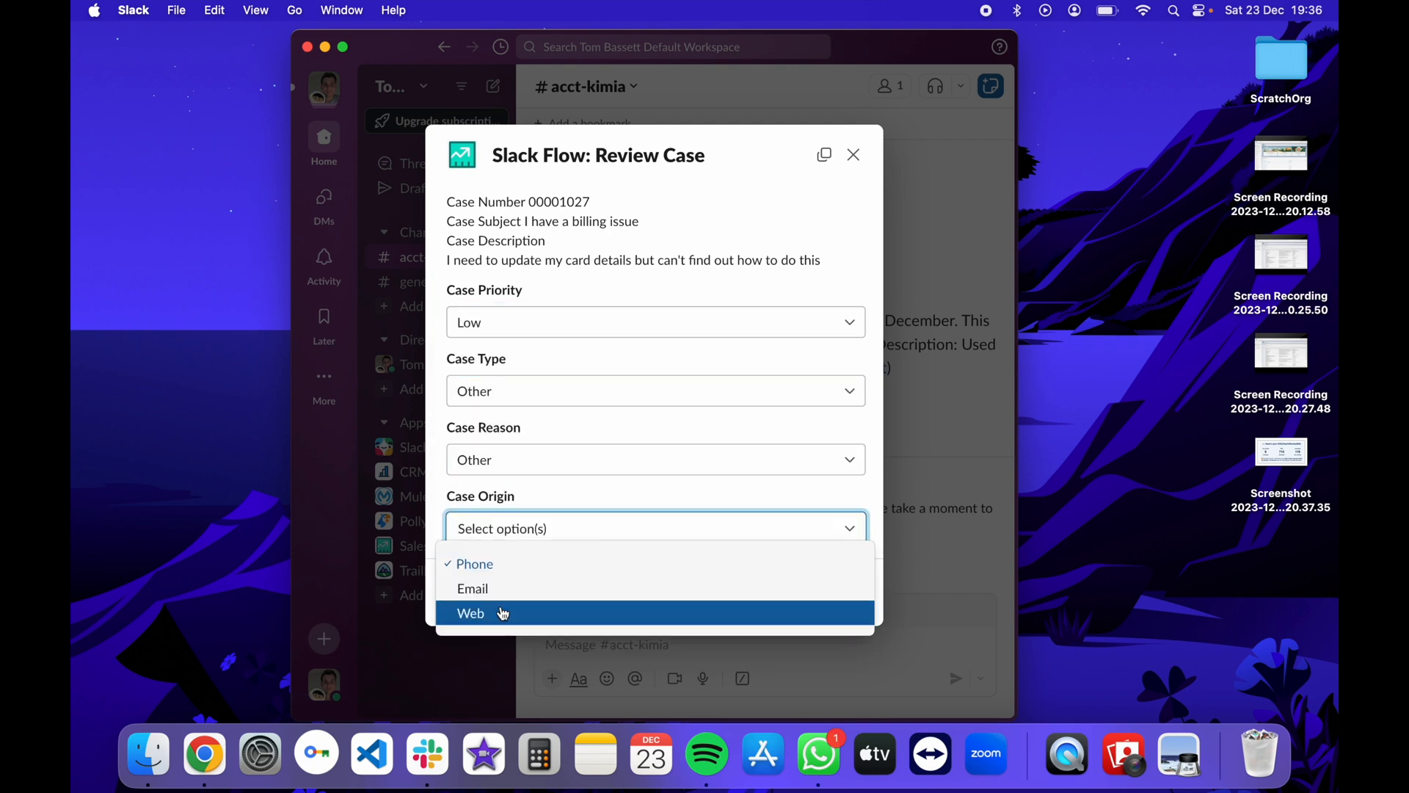
left_click(470, 613)
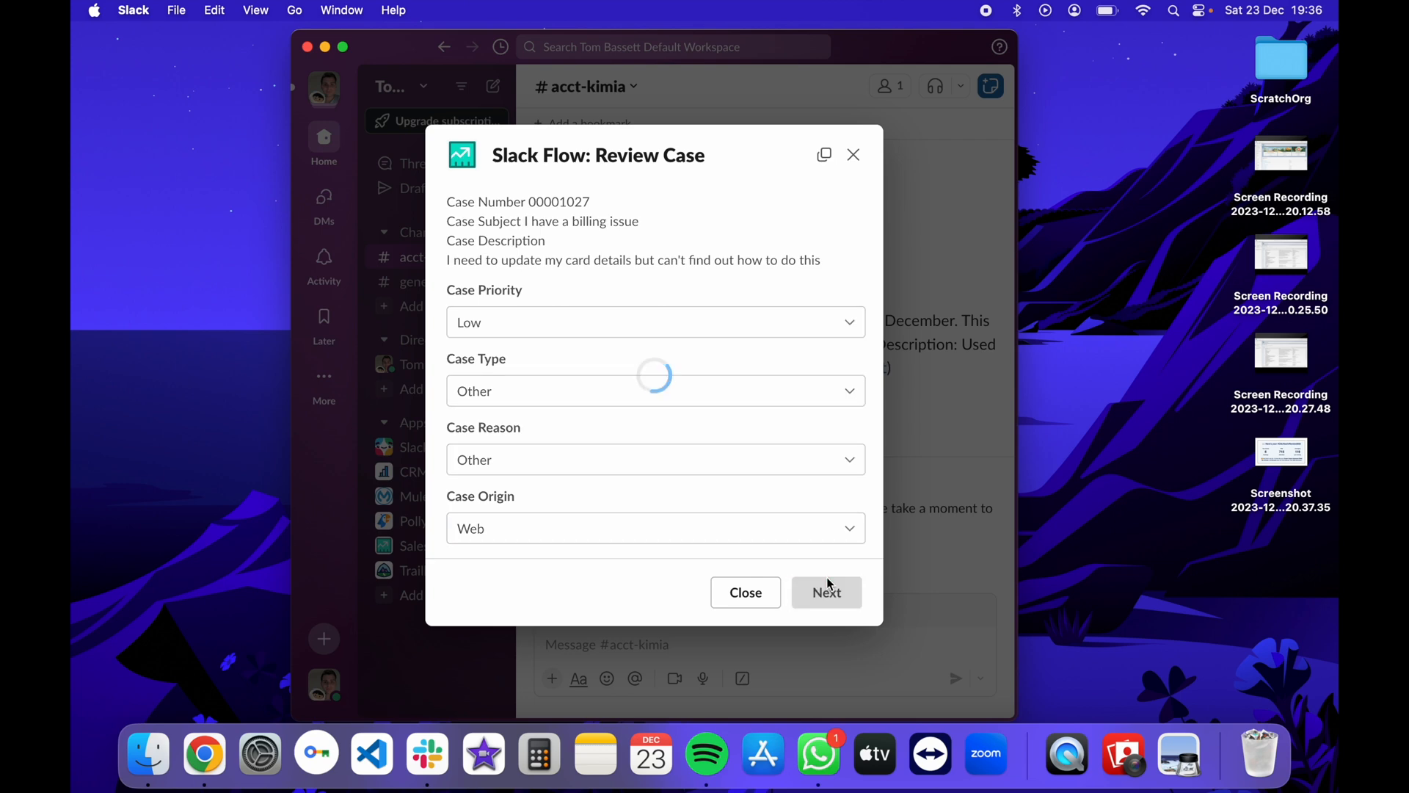
left_click(826, 592)
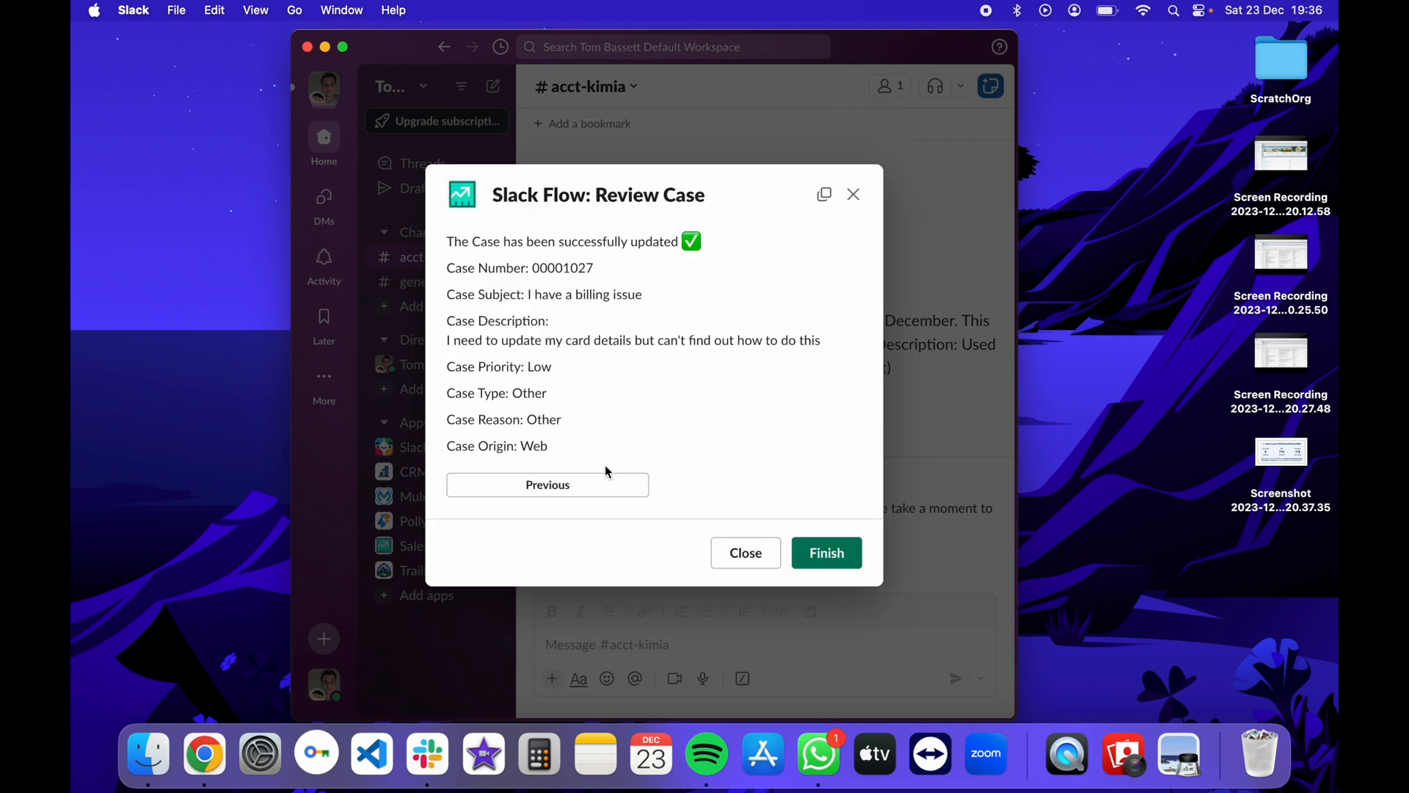